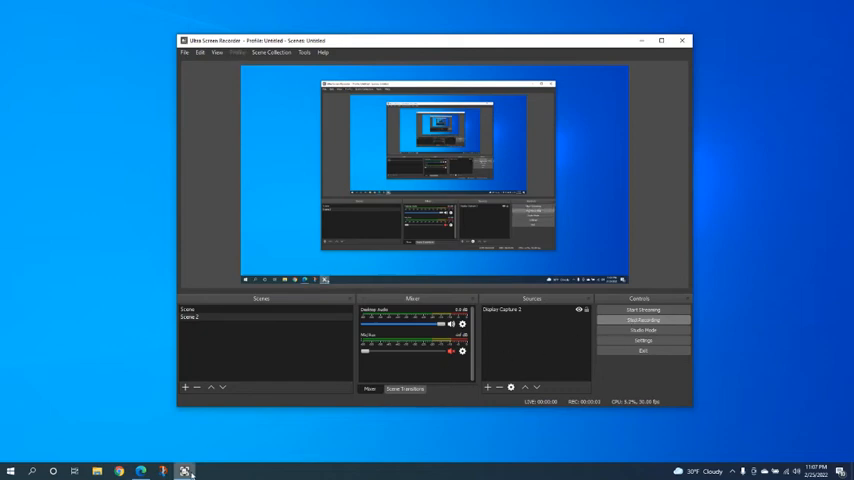
# - Minimize the Ultra Screen Recorder window from the taskbar while recording continues
pyautogui.click(140, 470)
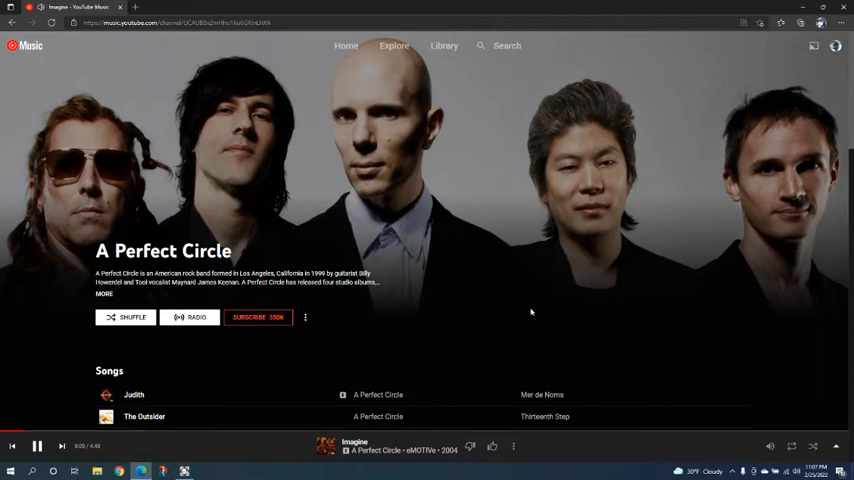
pyautogui.moveTo(710, 194)
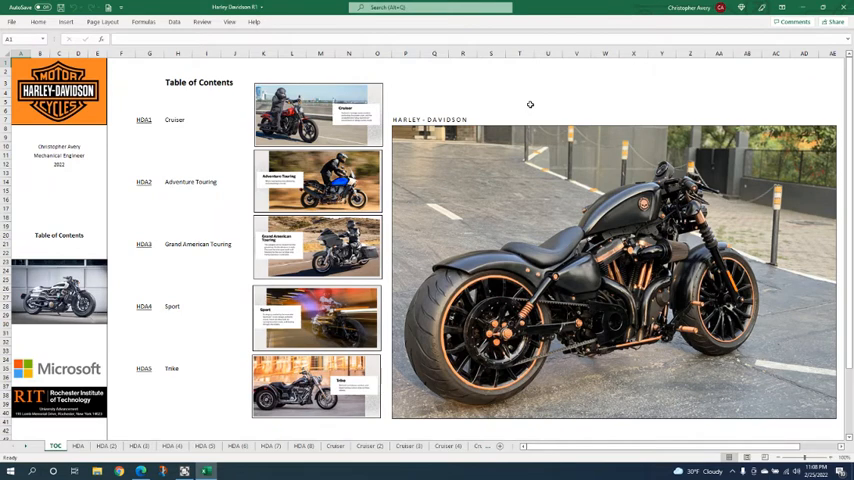
# - Open the Adventure Touring and Grand American Touring sheets, returning to the contents after each
pyautogui.click(143, 120)
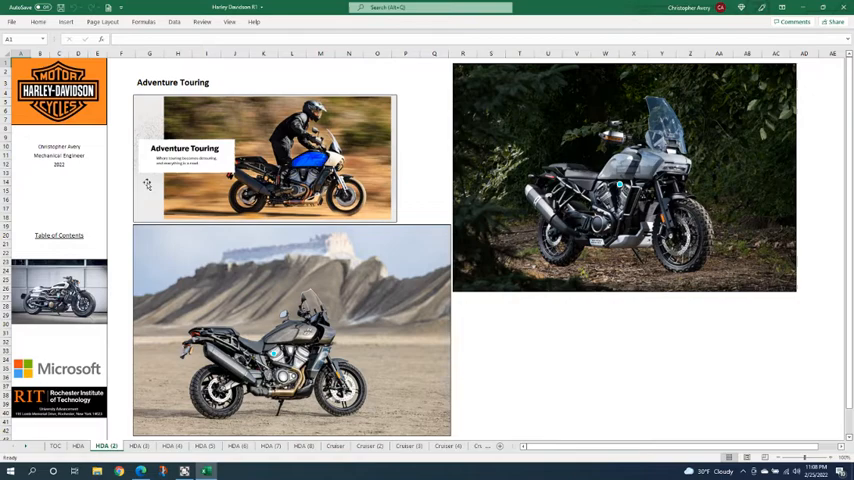
pyautogui.click(54, 446)
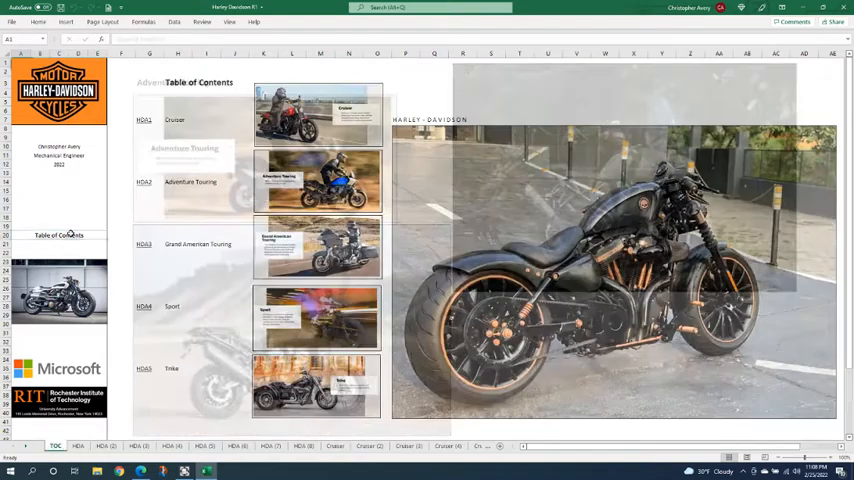
pyautogui.click(138, 446)
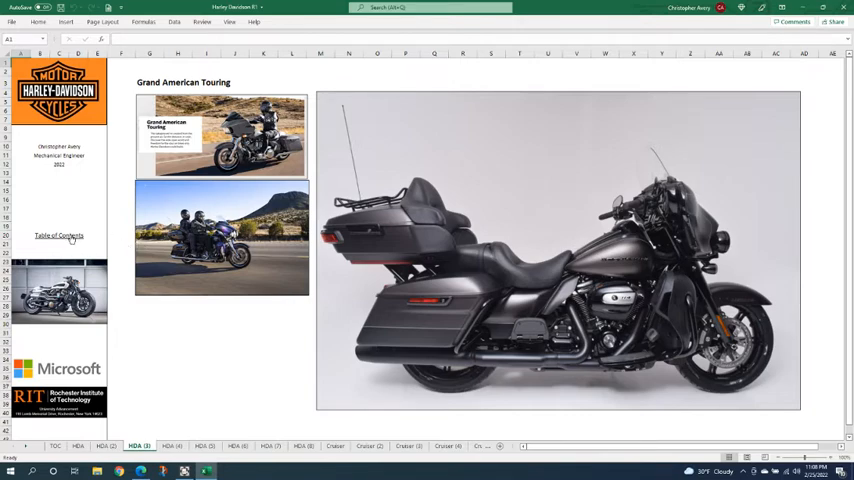
pyautogui.click(55, 446)
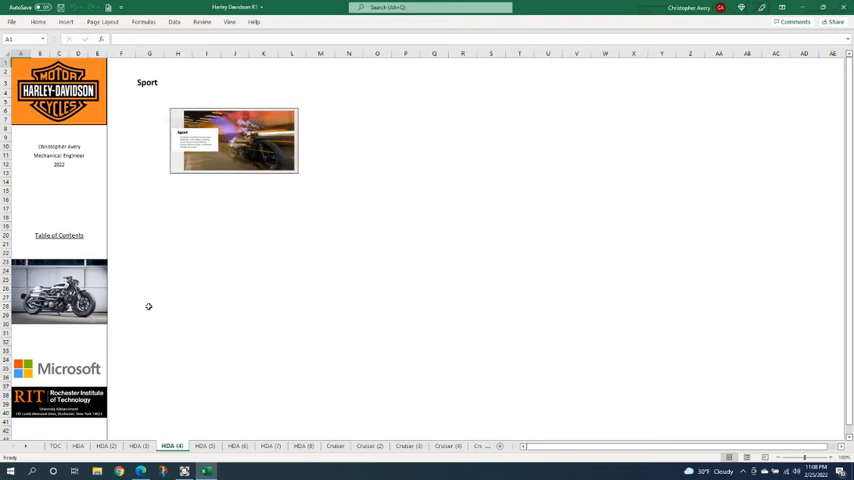
pyautogui.moveTo(250, 196)
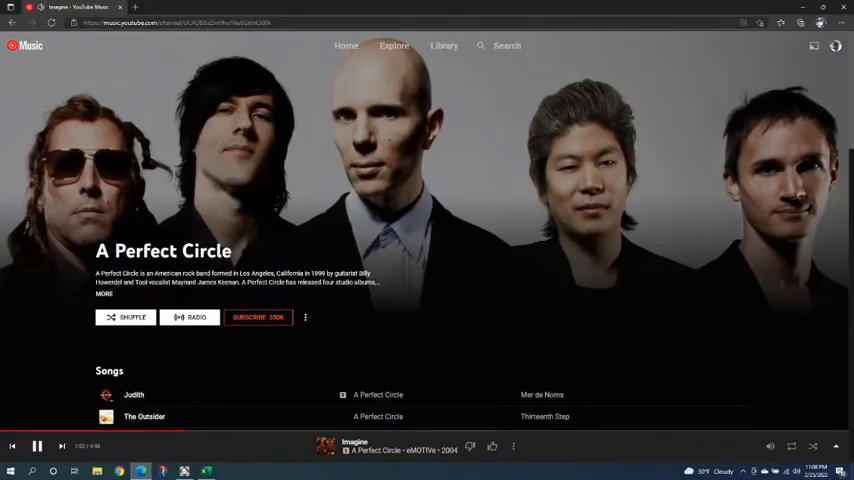
# - Search Bing for 'harley davidson' from a new browser tab
pyautogui.click(152, 8)
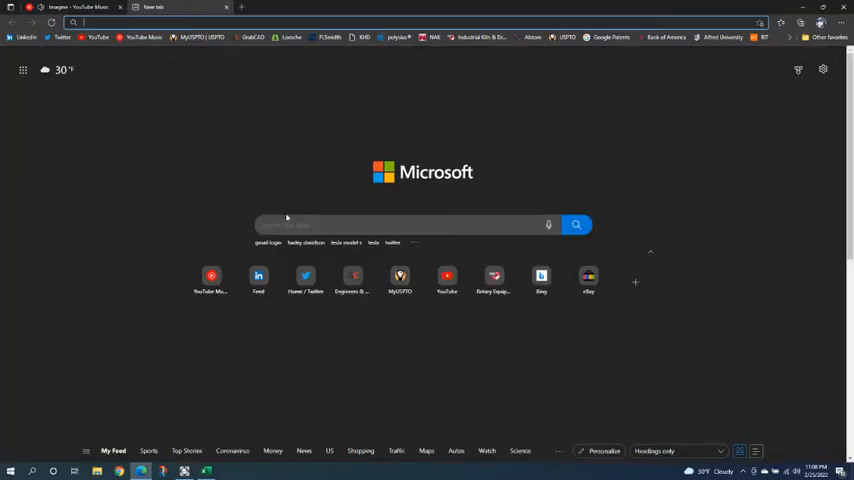
pyautogui.click(306, 243)
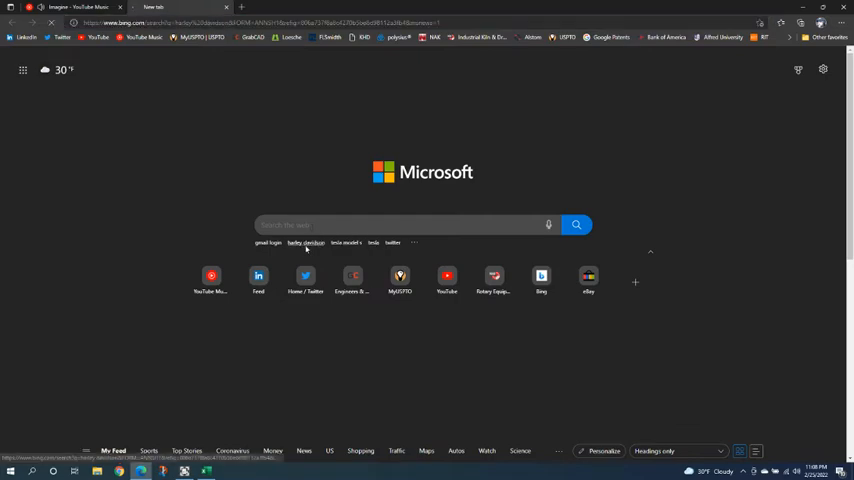
pyautogui.click(306, 243)
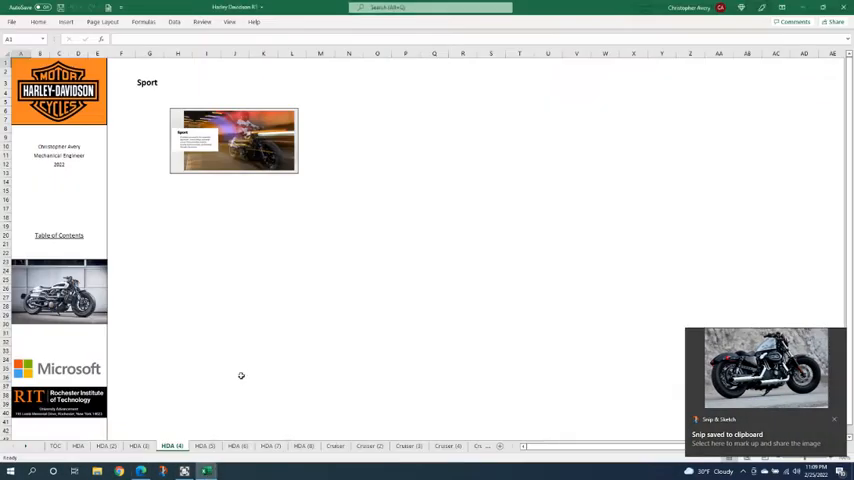
# - Paste the sport bike photo on the HDA (4) sheet, shrink it below the banner, then open Cruiser
pyautogui.press('ctrl+v')
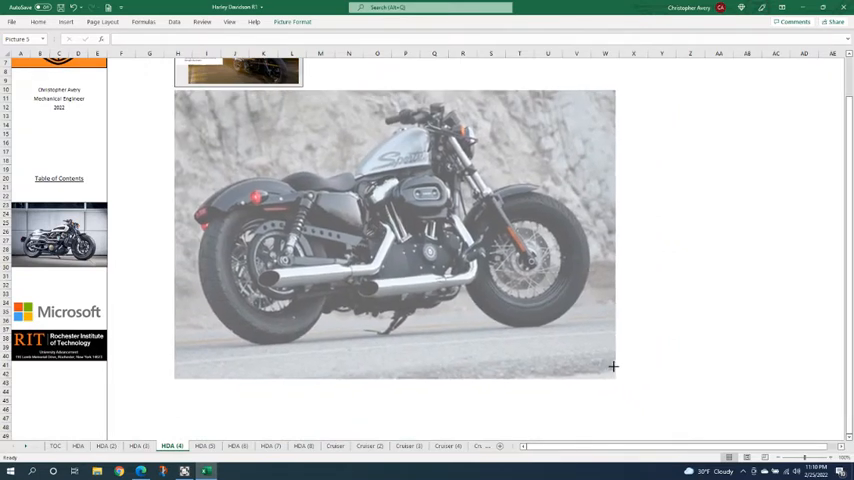
pyautogui.moveTo(613, 367); pyautogui.dragTo(589, 343)
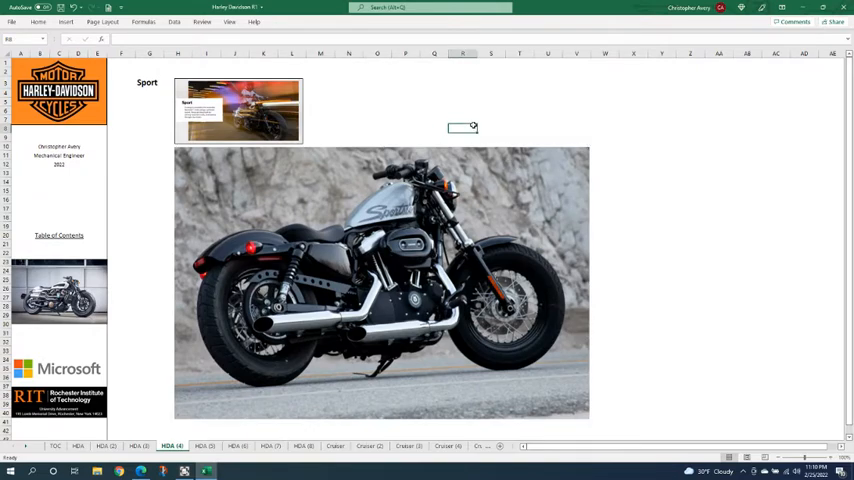
pyautogui.click(54, 446)
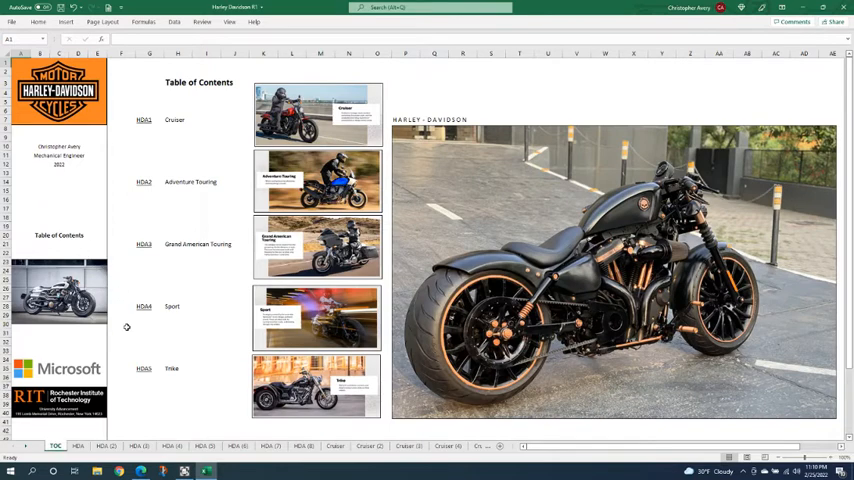
pyautogui.moveTo(140, 203)
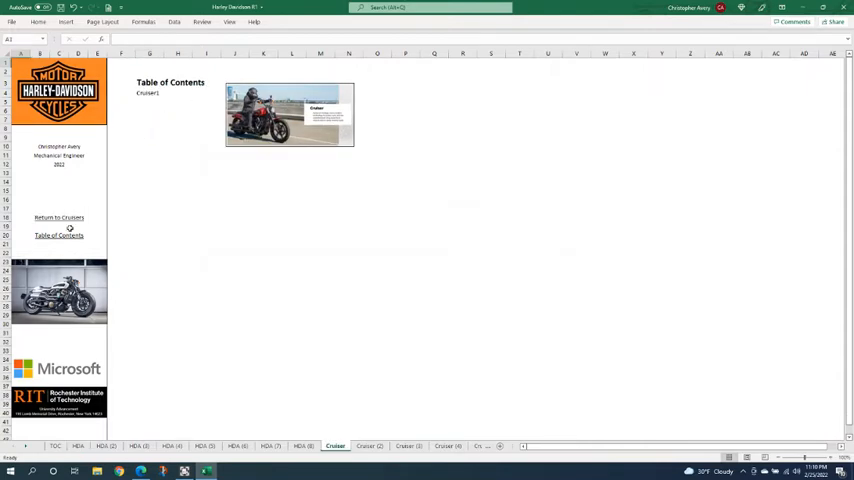
pyautogui.click(77, 446)
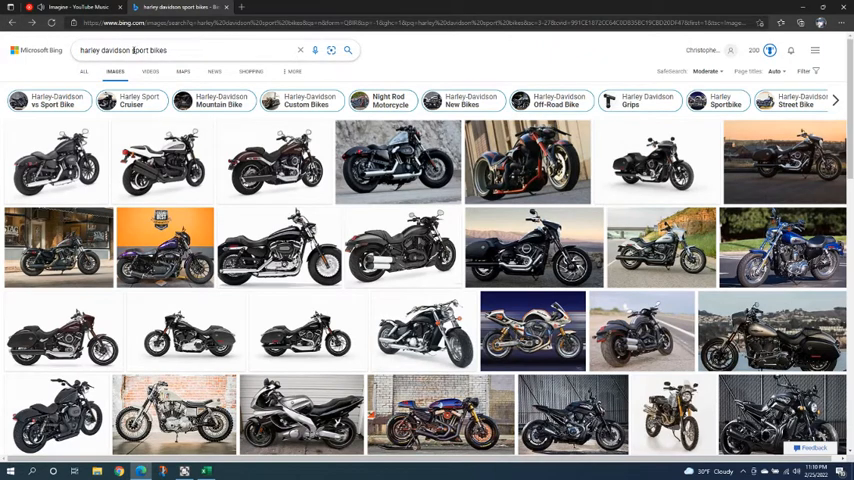
# - Search Bing for 'harley davidson cruiser' and bring up paste options for the cruiser photo
pyautogui.click(150, 50)
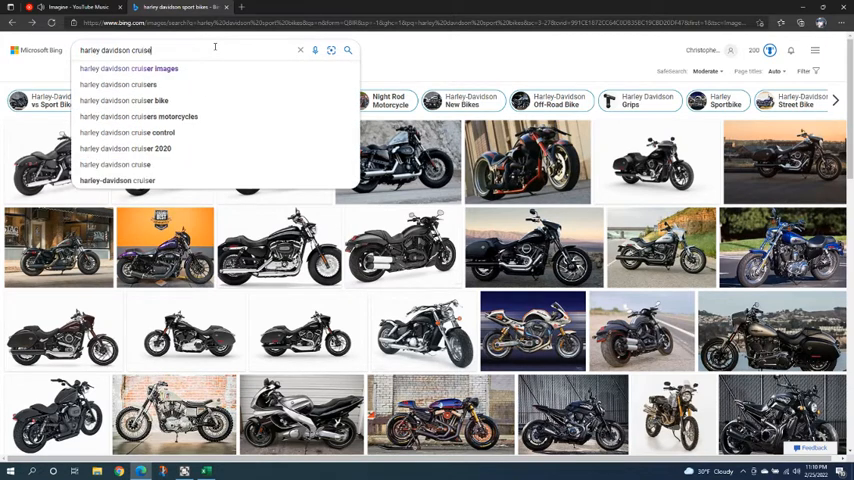
pyautogui.press('Enter')
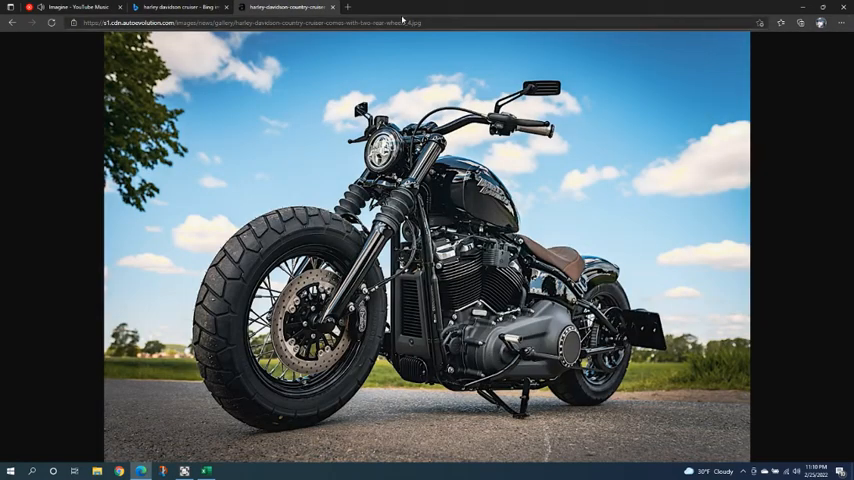
pyautogui.moveTo(246, 110)
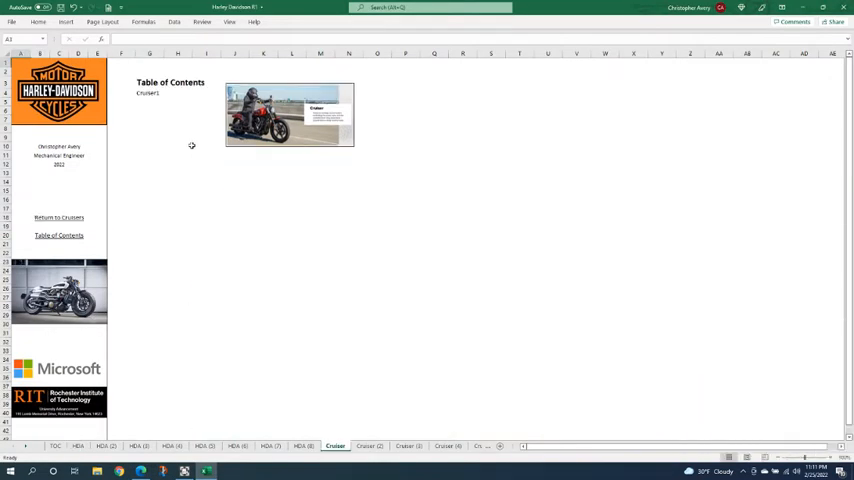
pyautogui.rightClick(150, 100)
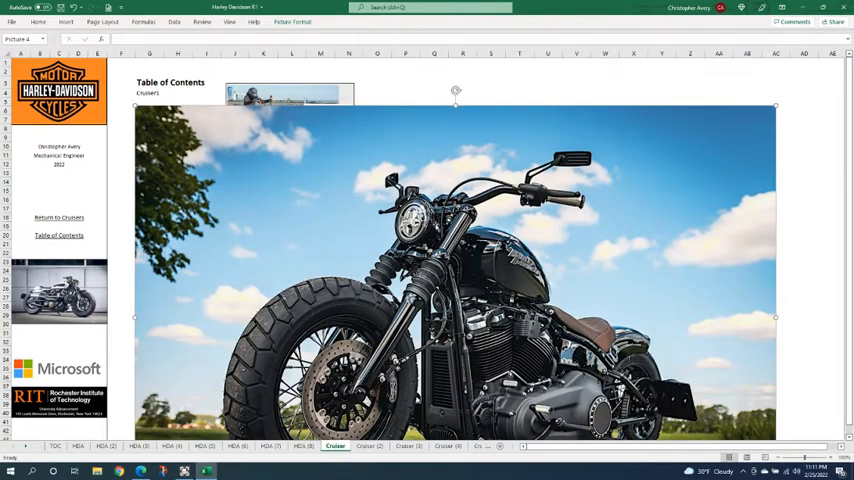
# - Scroll down the Cruiser sheet and shrink the black cruiser photo by its corner handle
pyautogui.scroll(-3)
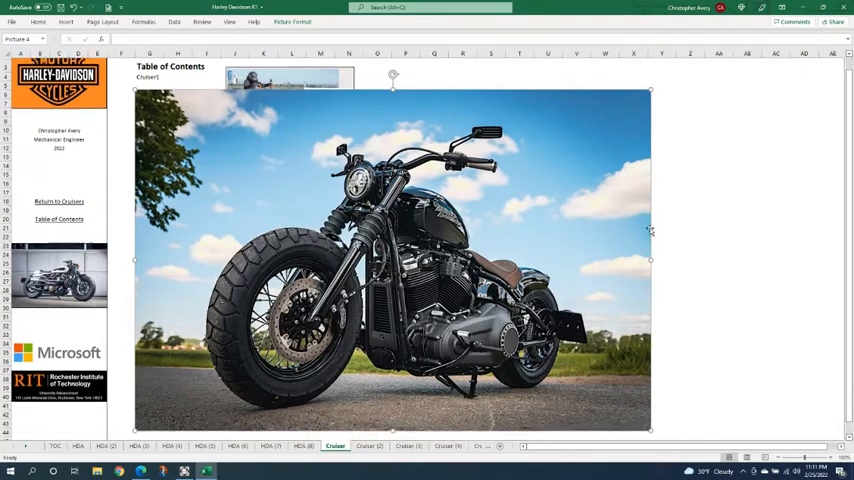
pyautogui.scroll(-3)
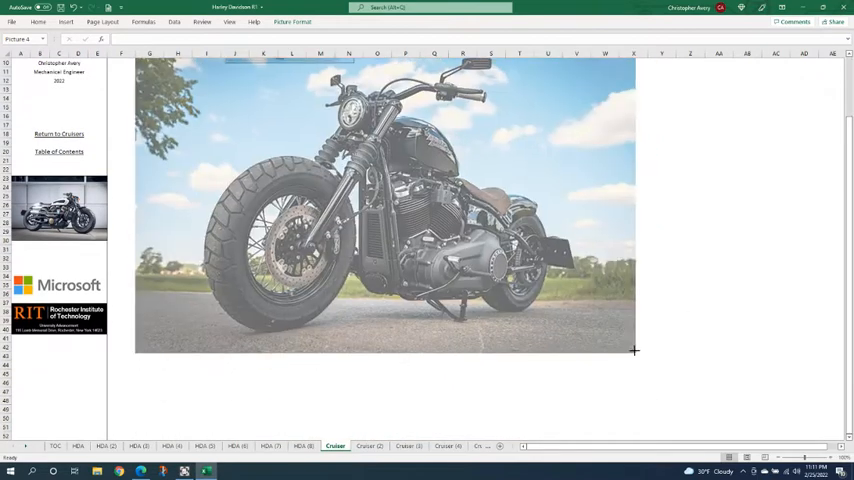
pyautogui.moveTo(634, 350); pyautogui.dragTo(610, 335)
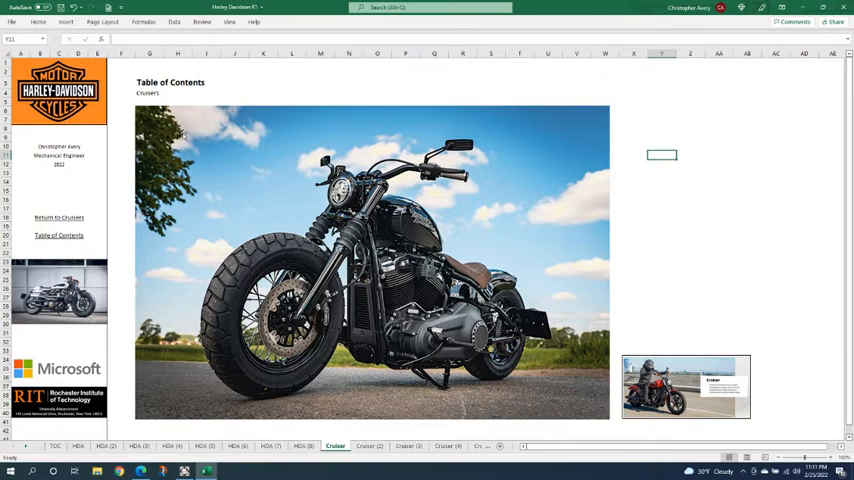
# - Resize the right-hand Adventure Touring photo to align with its neighbour, then return to contents
pyautogui.click(78, 446)
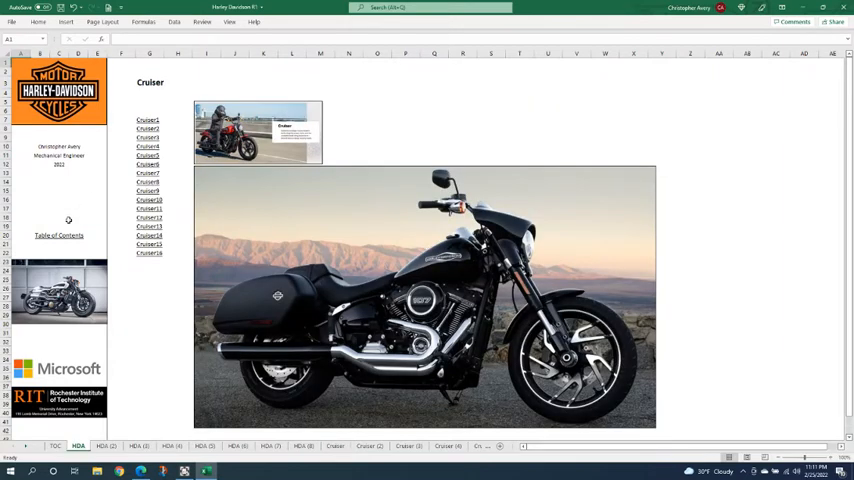
pyautogui.click(55, 446)
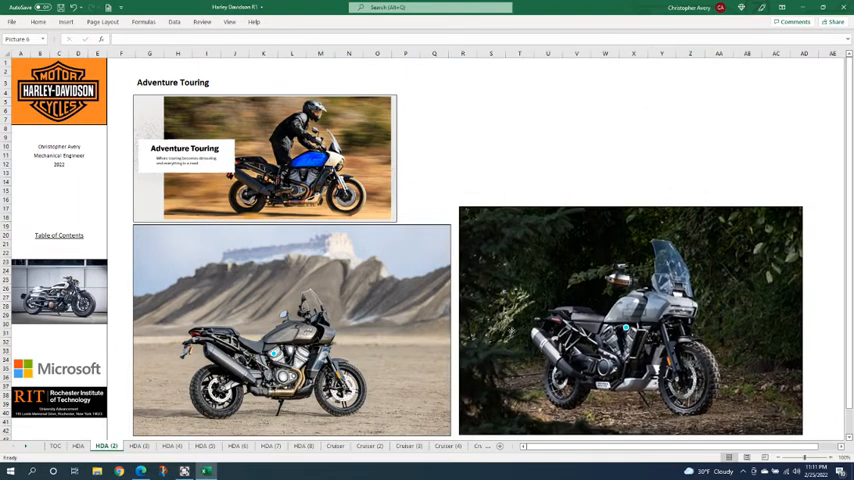
pyautogui.click(628, 320)
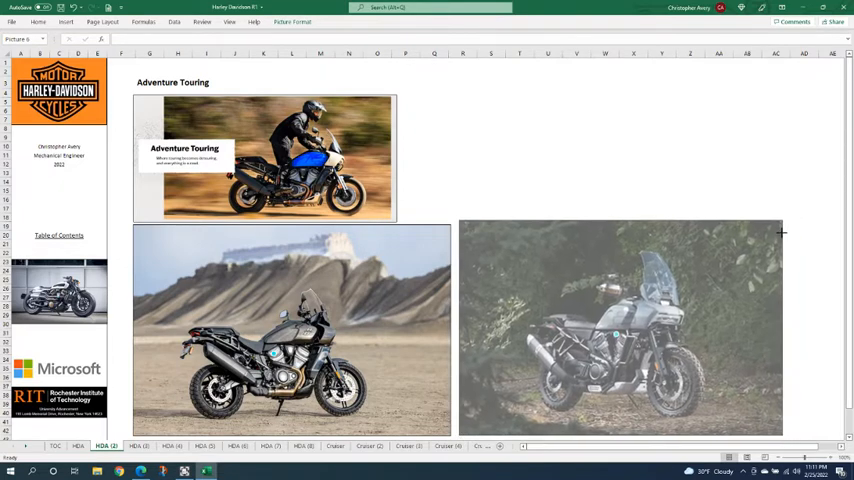
pyautogui.click(617, 328)
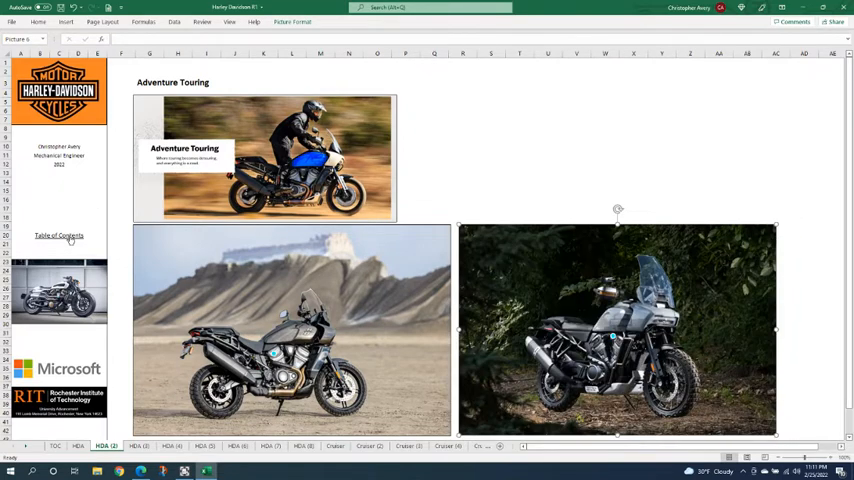
pyautogui.click(55, 446)
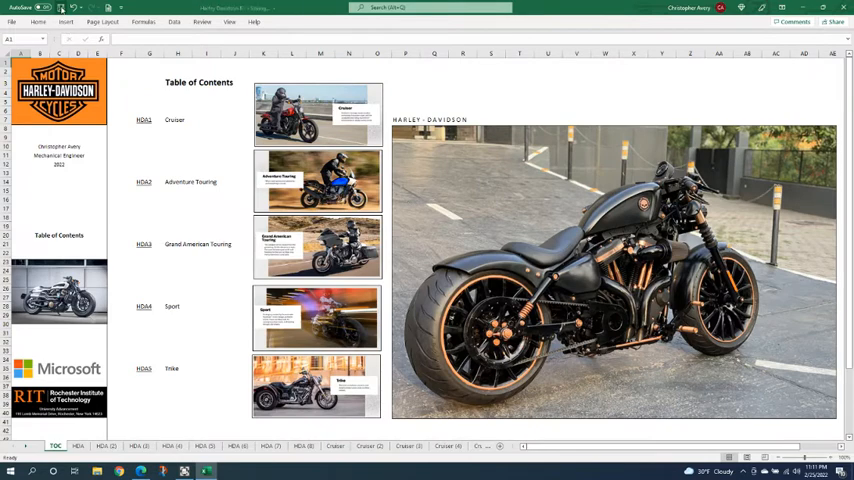